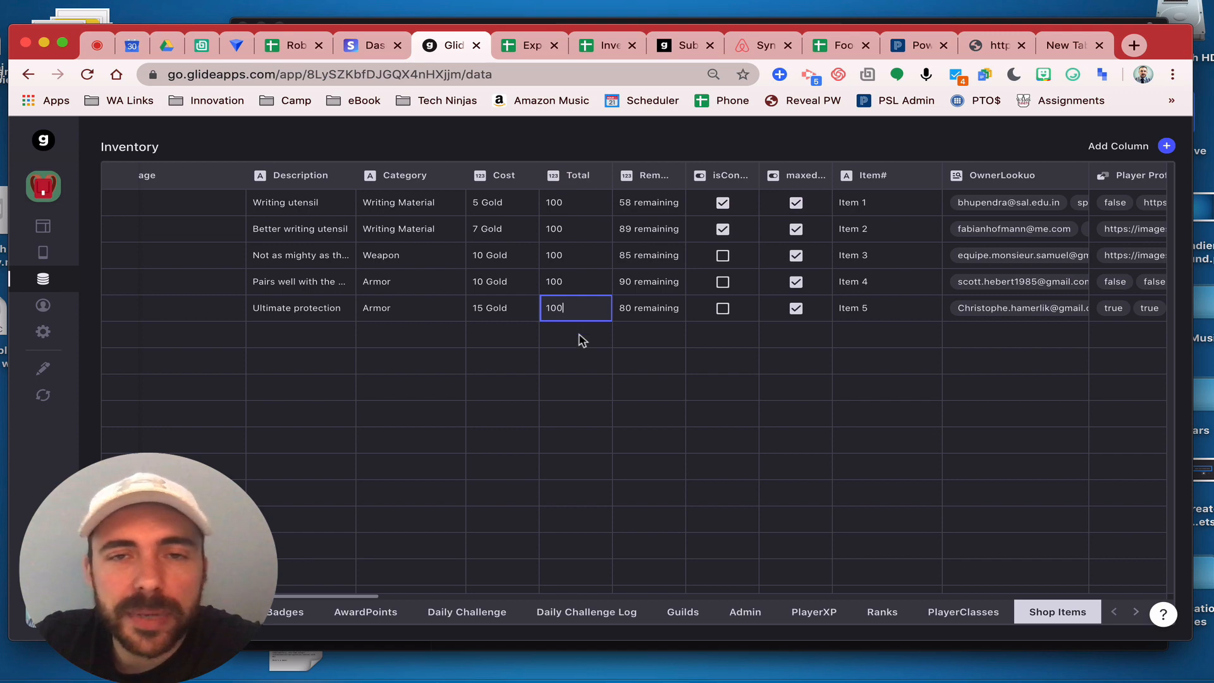
mouse_move(558, 217)
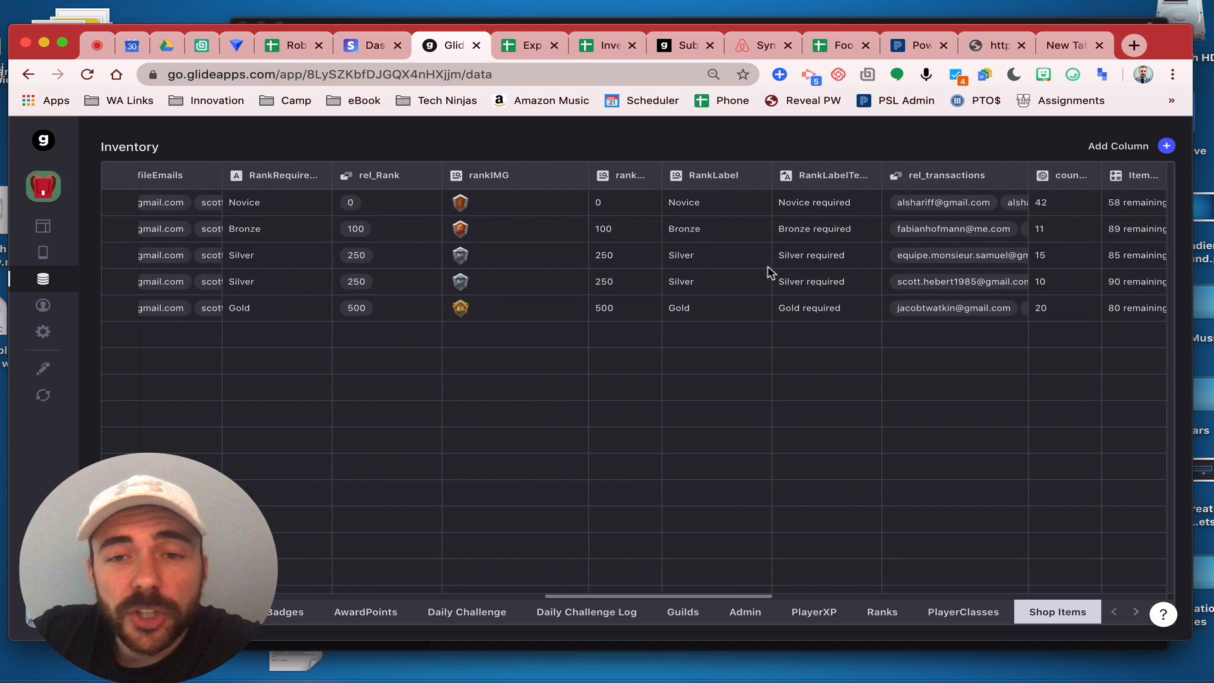
- Review the first item's transaction count and the ItemsRemaining column settings without changing them
scroll(right, 3)
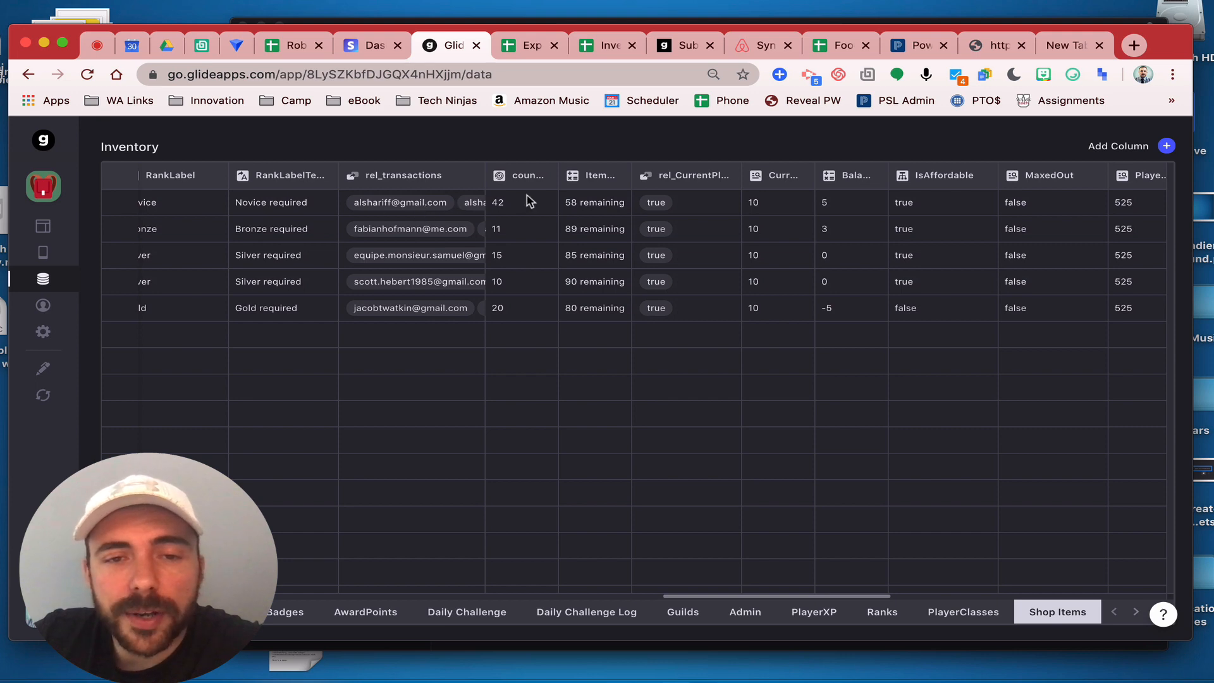
click(520, 202)
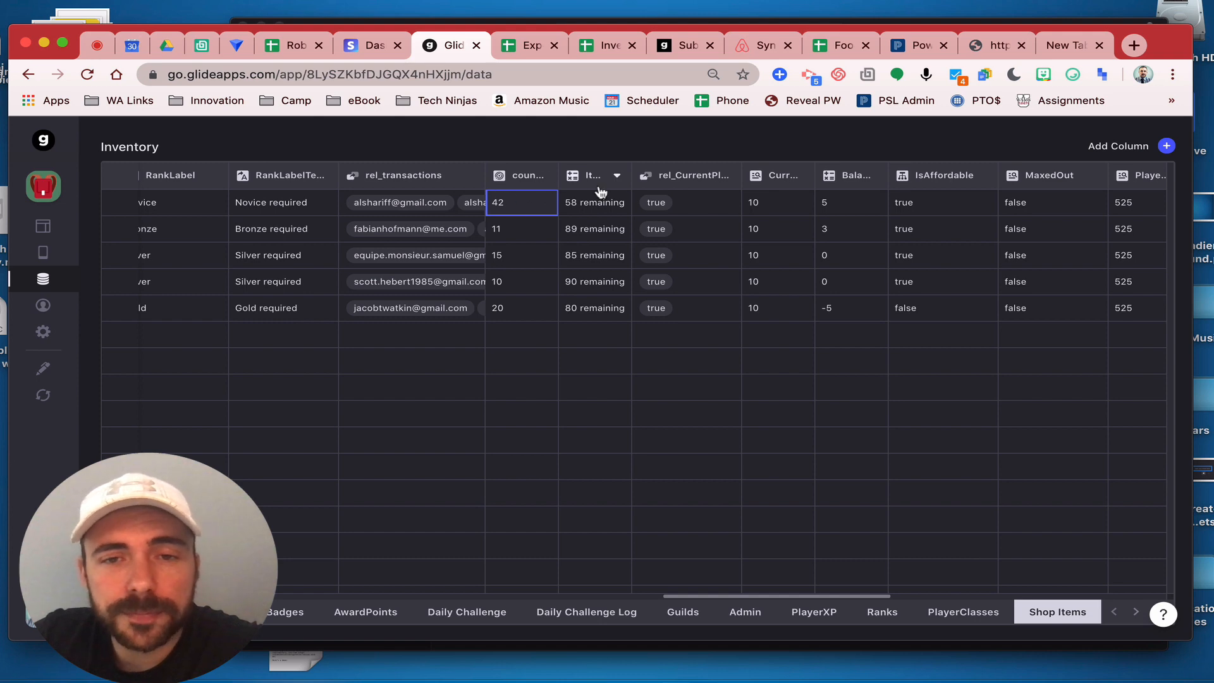
click(618, 174)
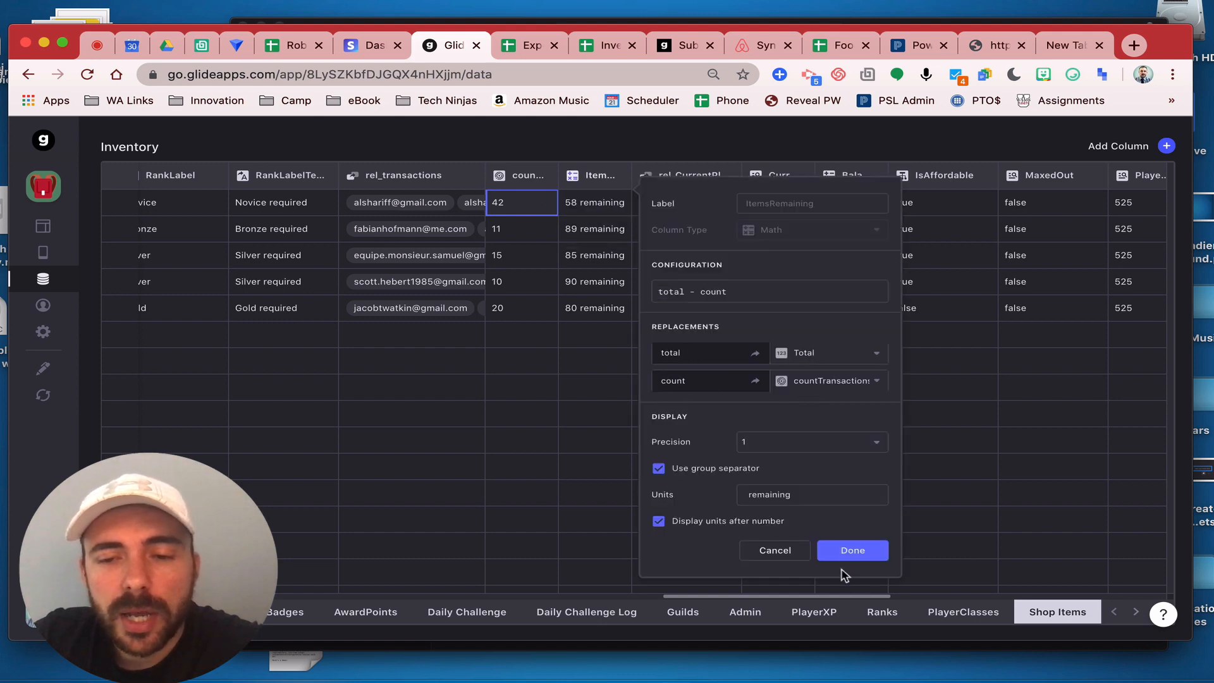
click(852, 550)
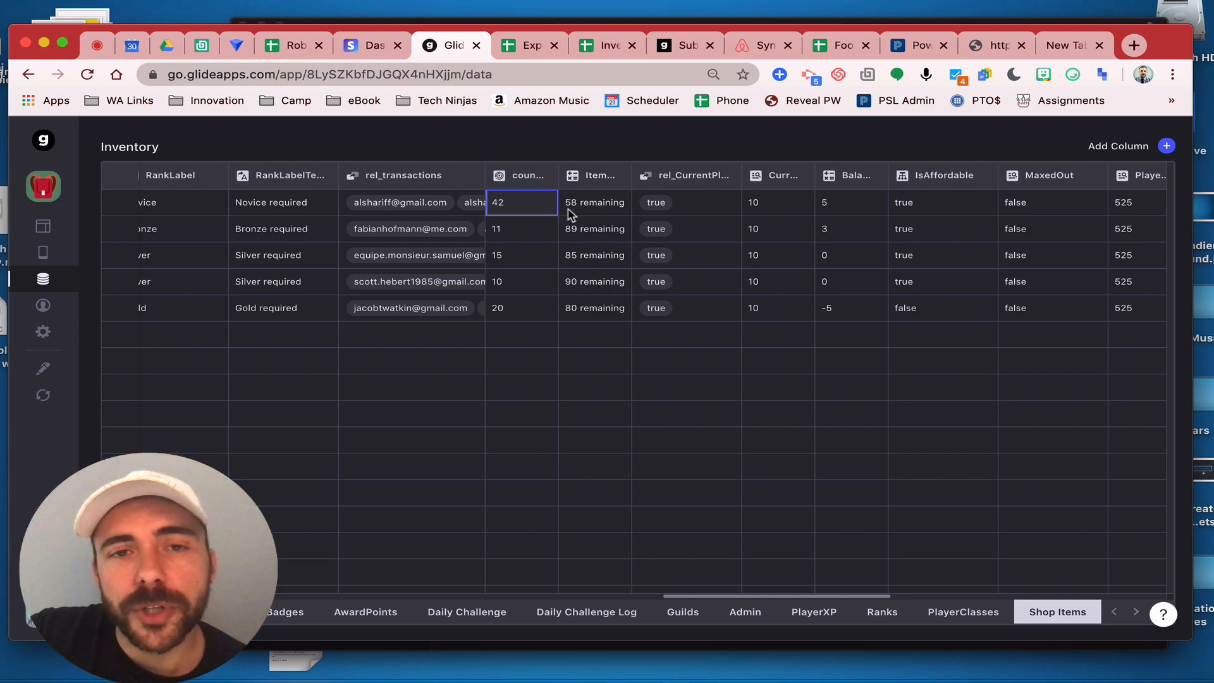
mouse_move(43, 226)
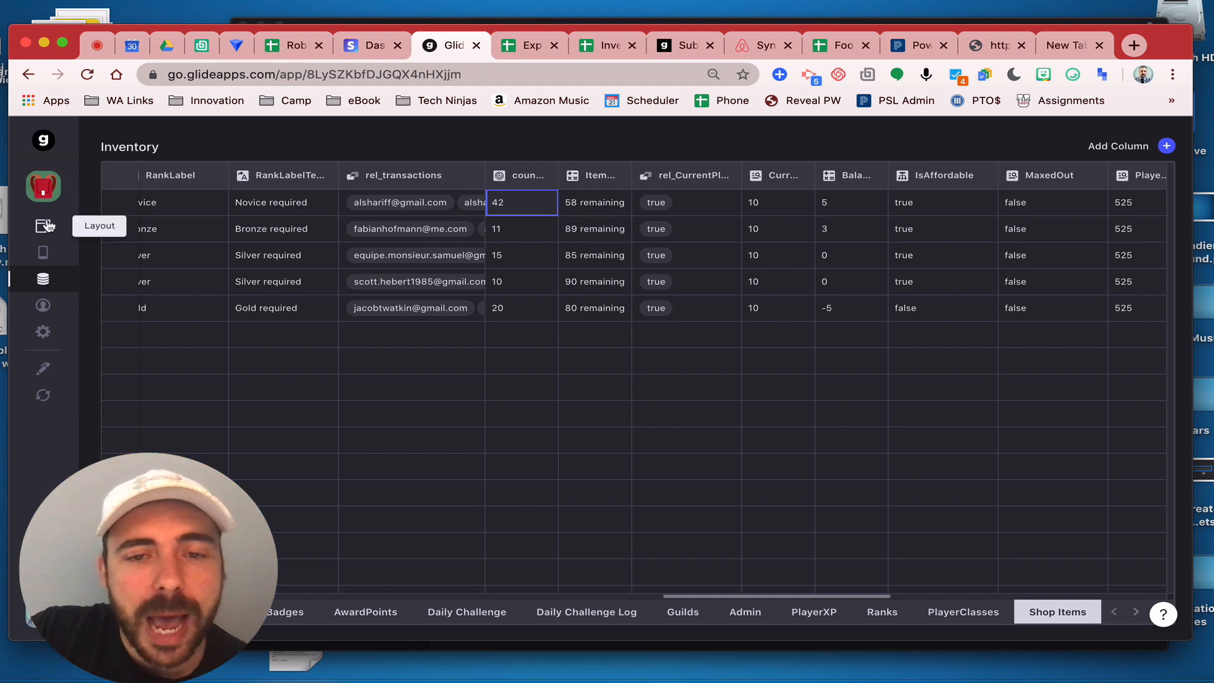
- In the Layout builder, show the Pencil item's Buy Item button visibility conditions
click(43, 225)
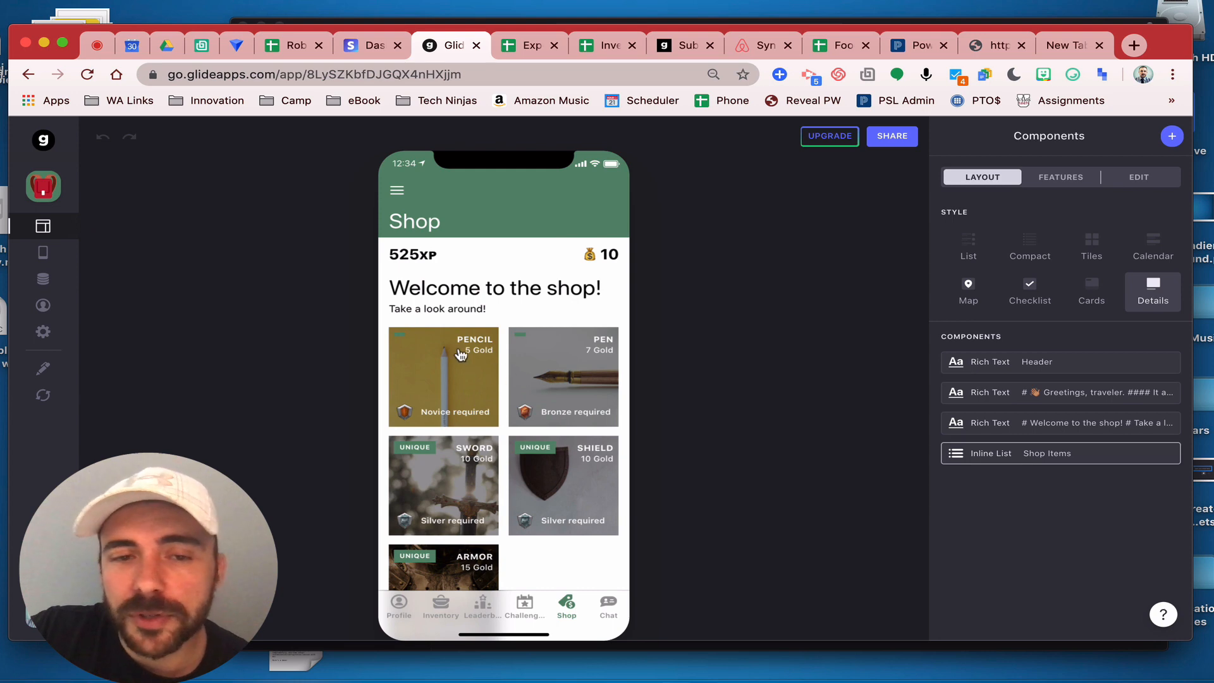
click(444, 376)
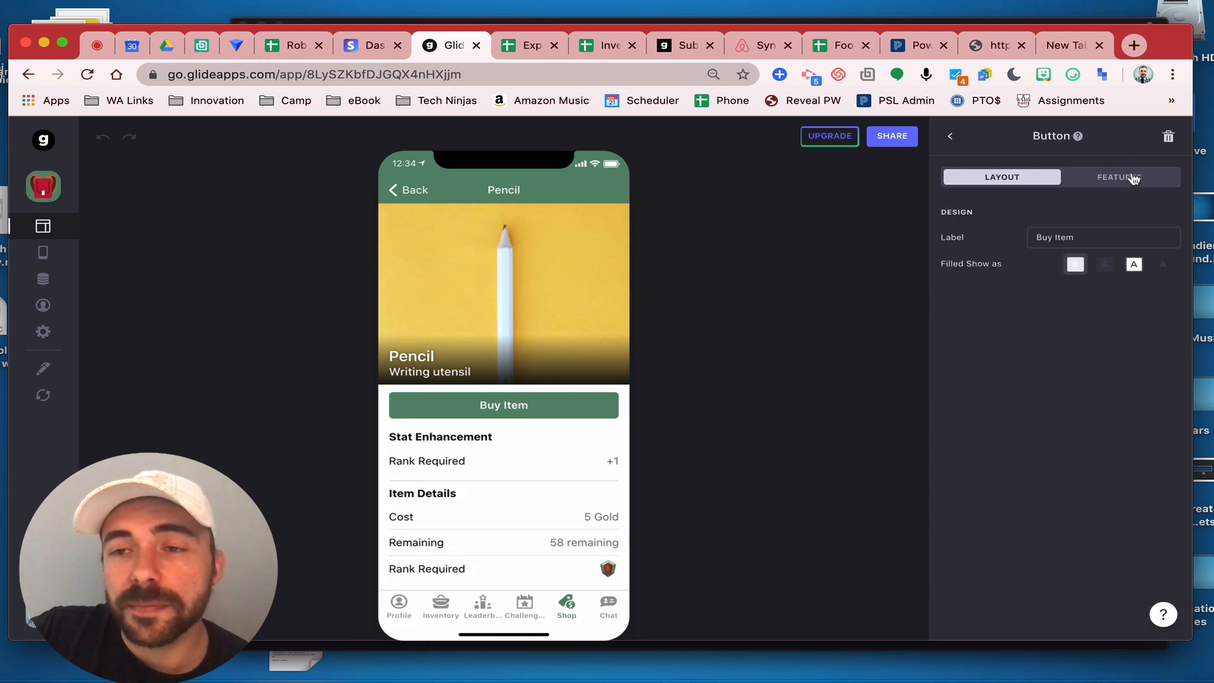
click(1118, 177)
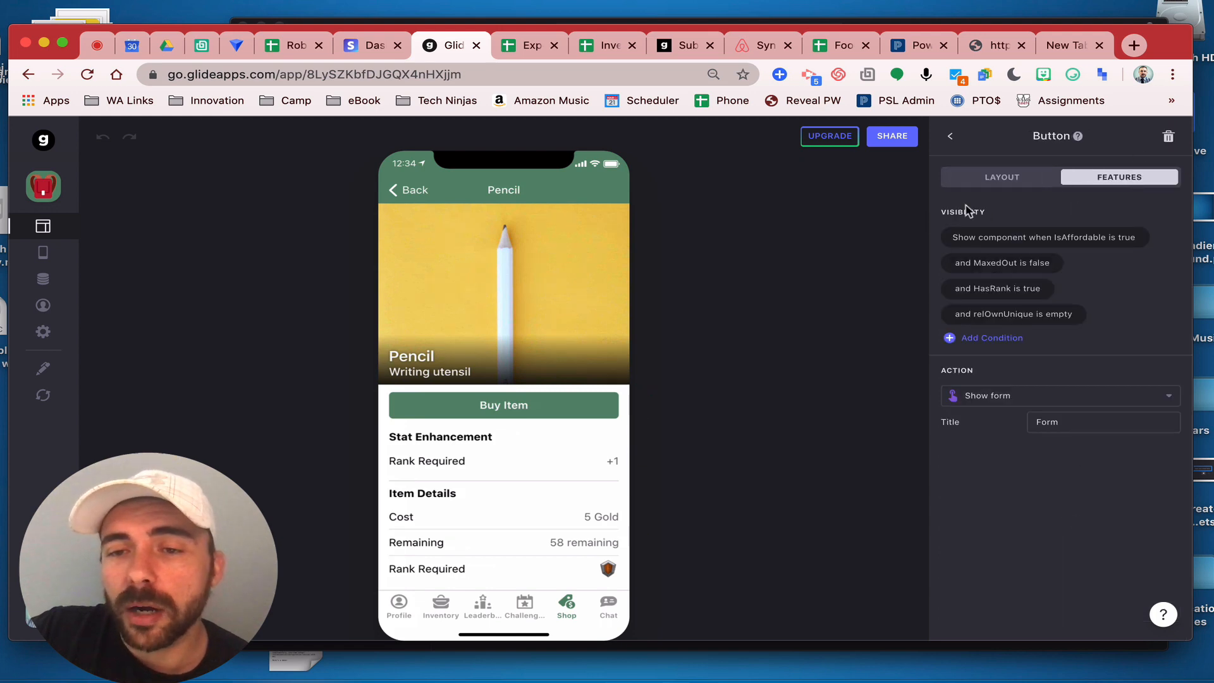
mouse_move(938, 210)
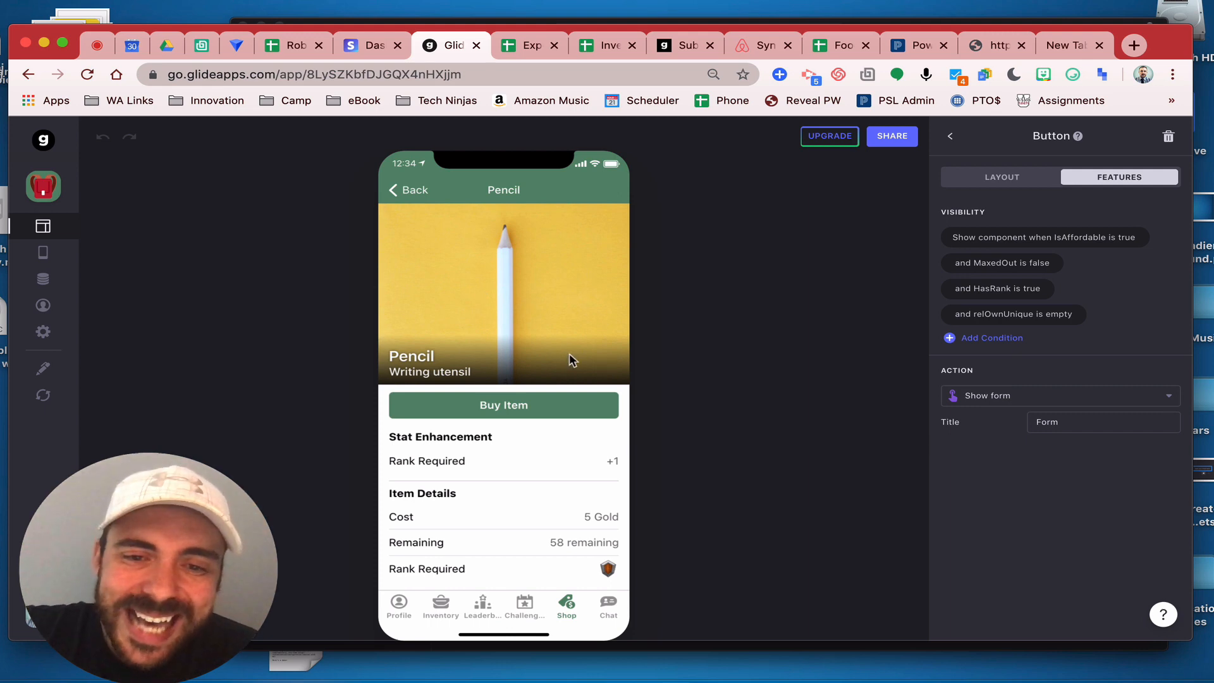
mouse_move(333, 383)
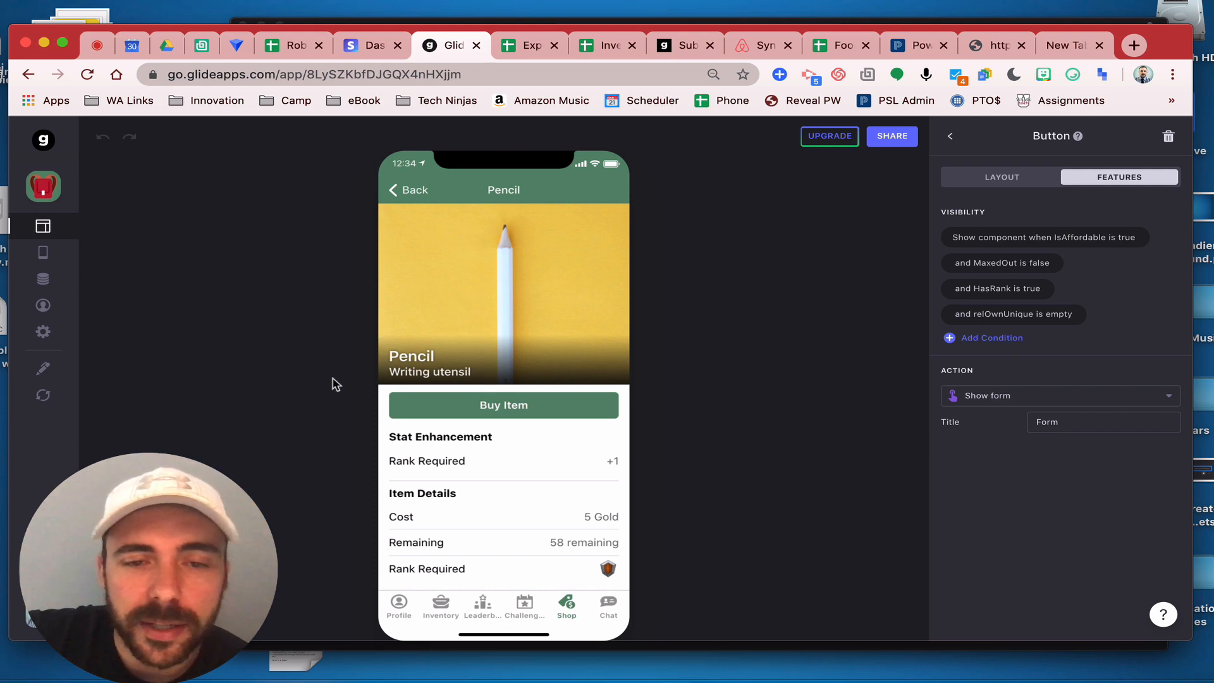
mouse_move(516, 401)
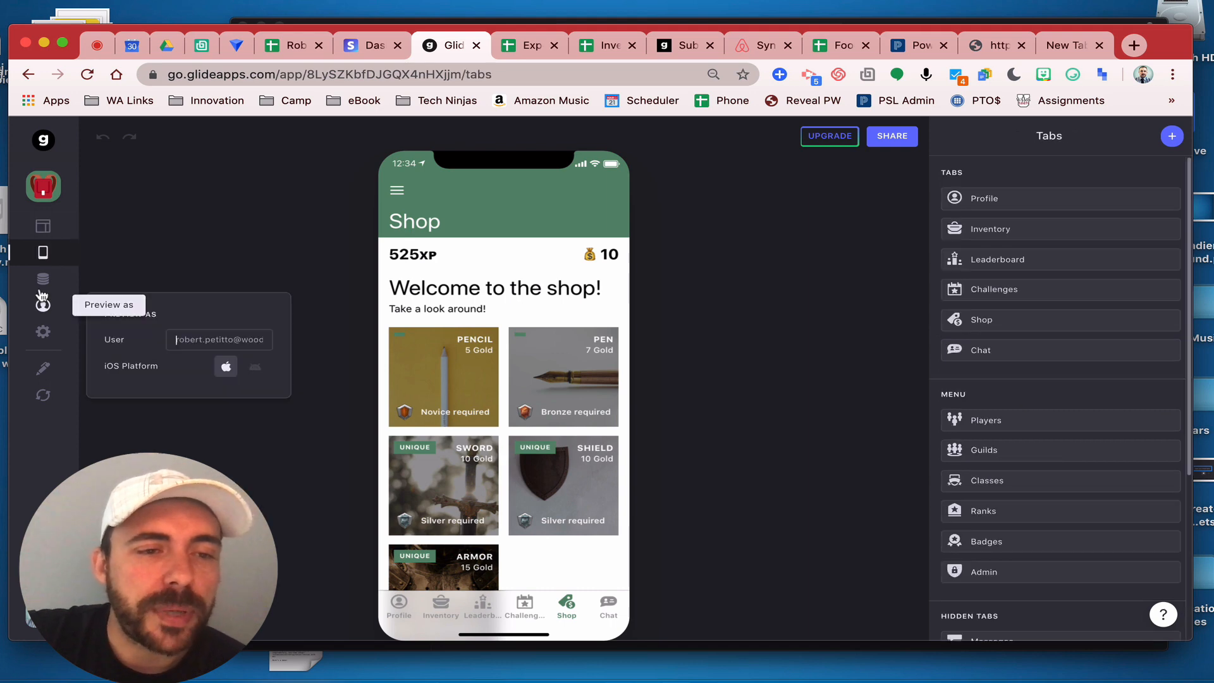
- Return to the Shop Items data table from the builder
click(43, 279)
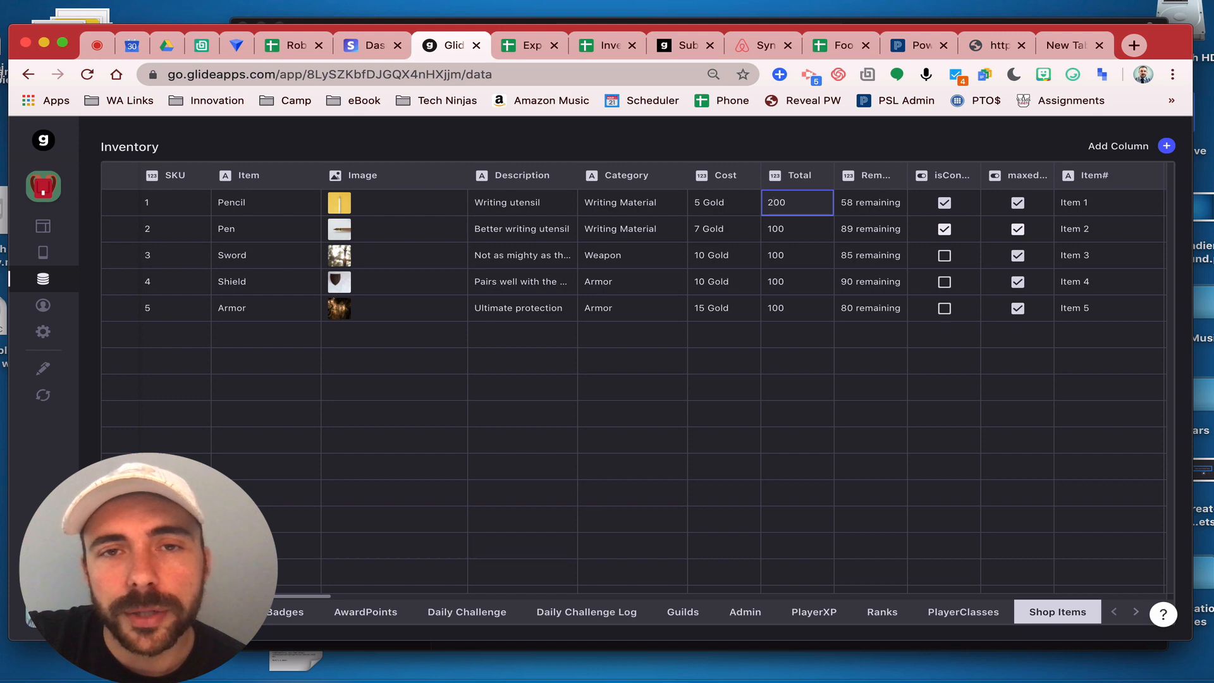
- Set the Pencil row's Total back to 100
text(00)
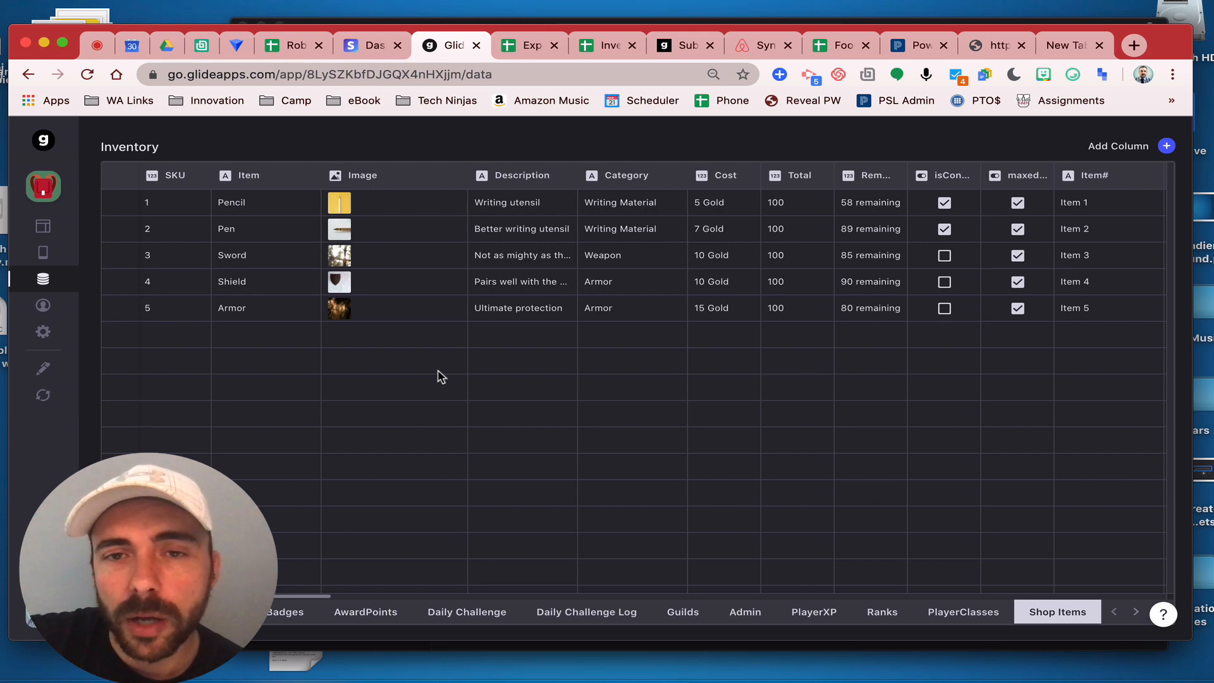
scroll(right, 3)
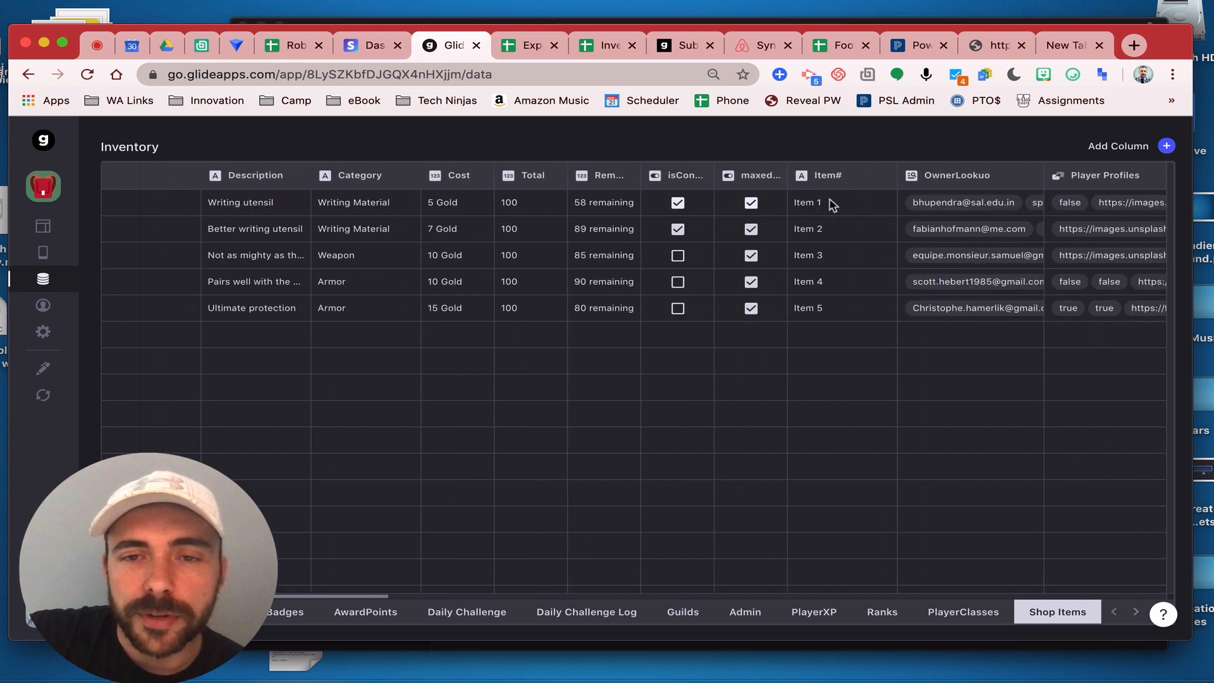
scroll(right, 3)
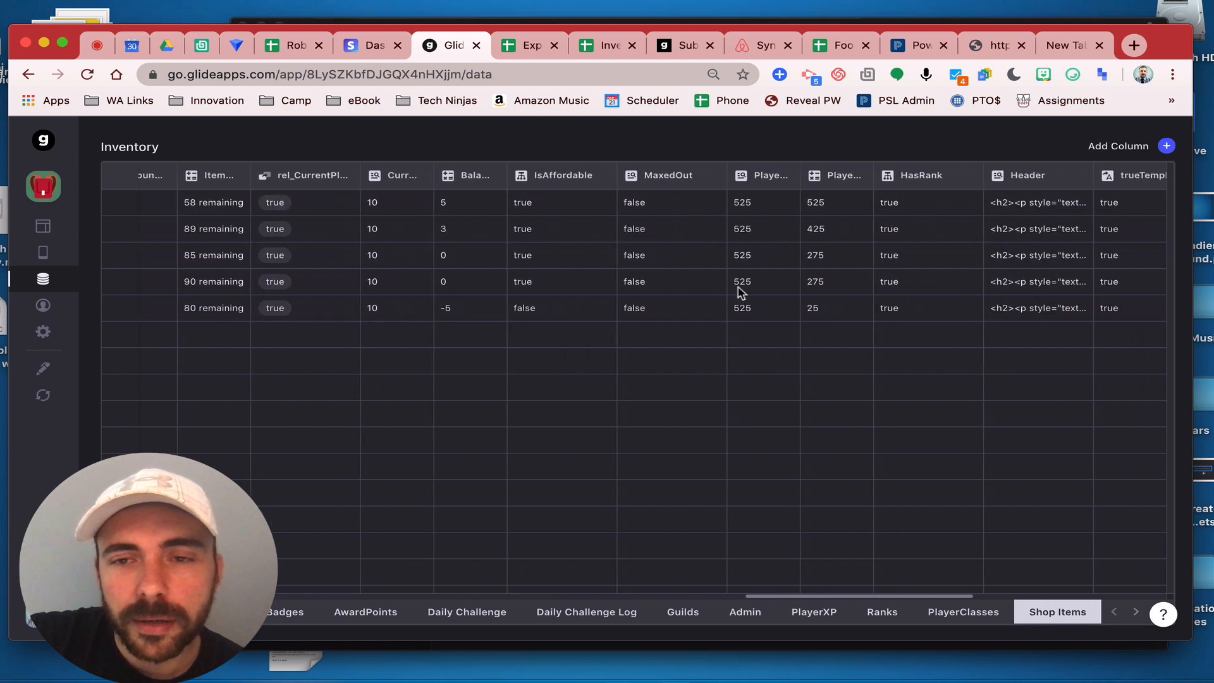
scroll(right, 3)
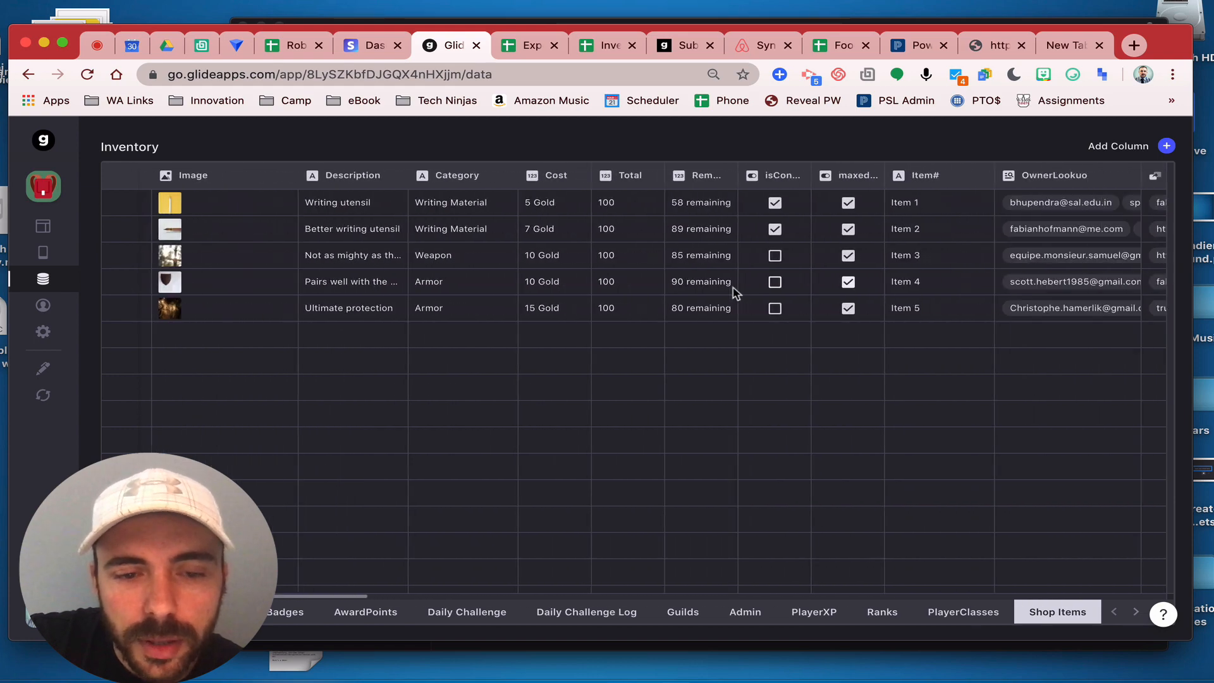
scroll(right, 3)
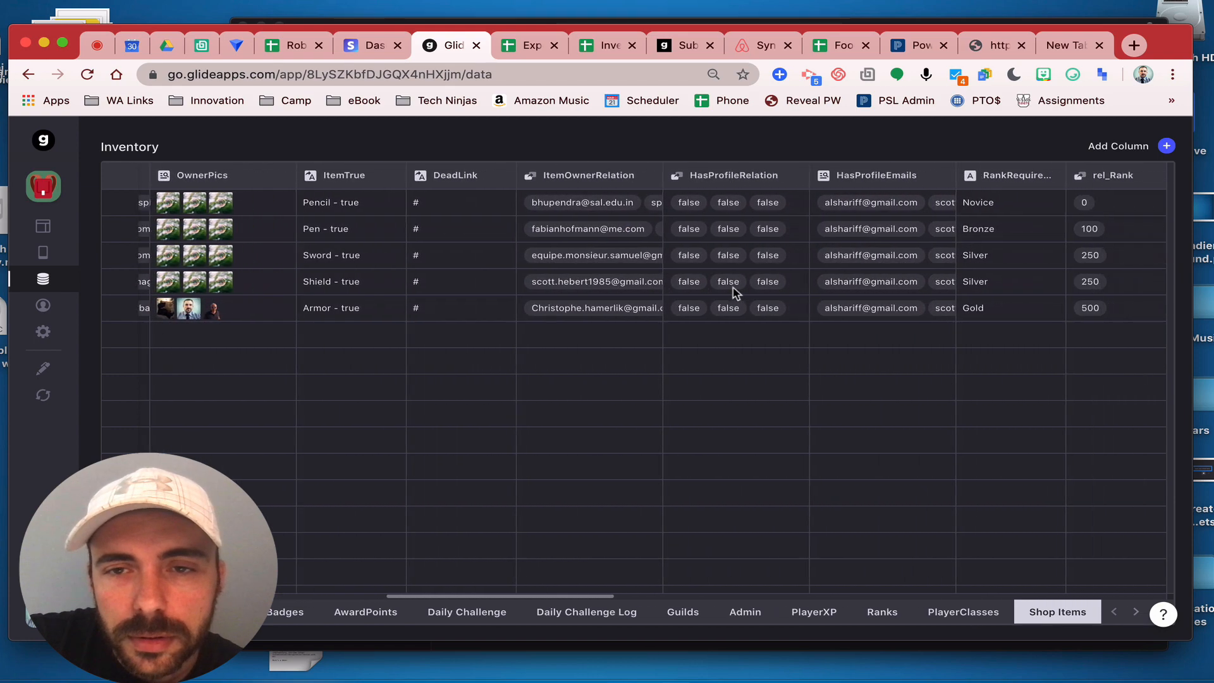
scroll(right, 3)
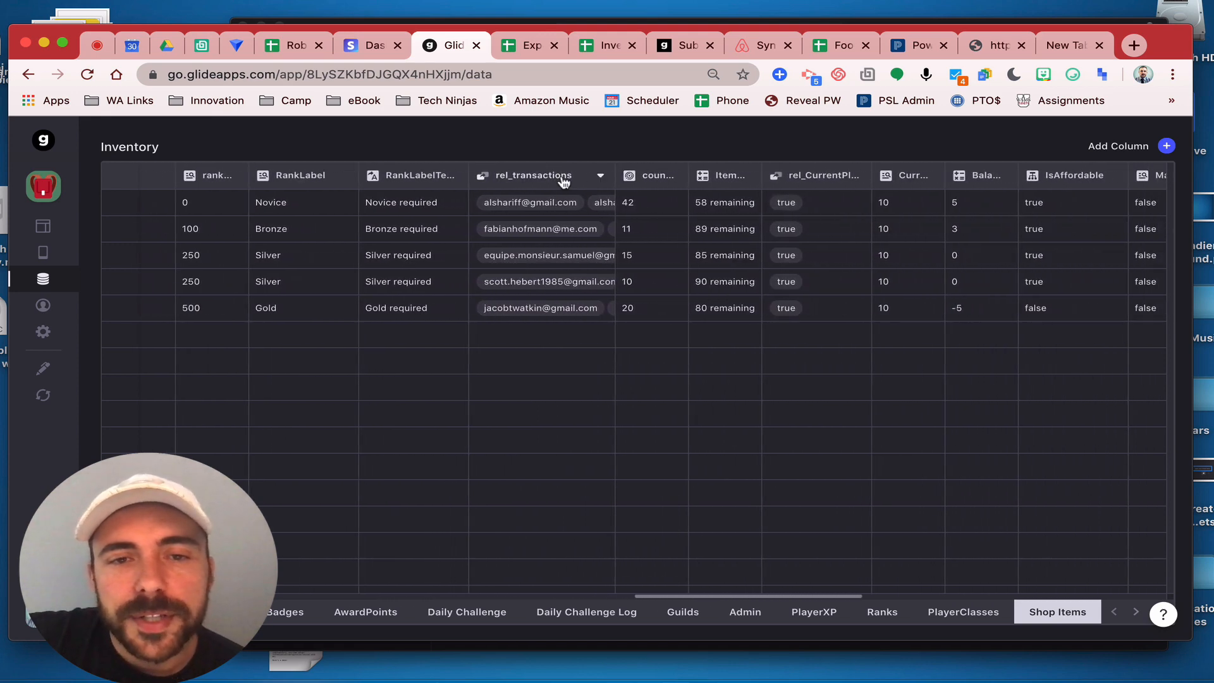
mouse_move(637, 262)
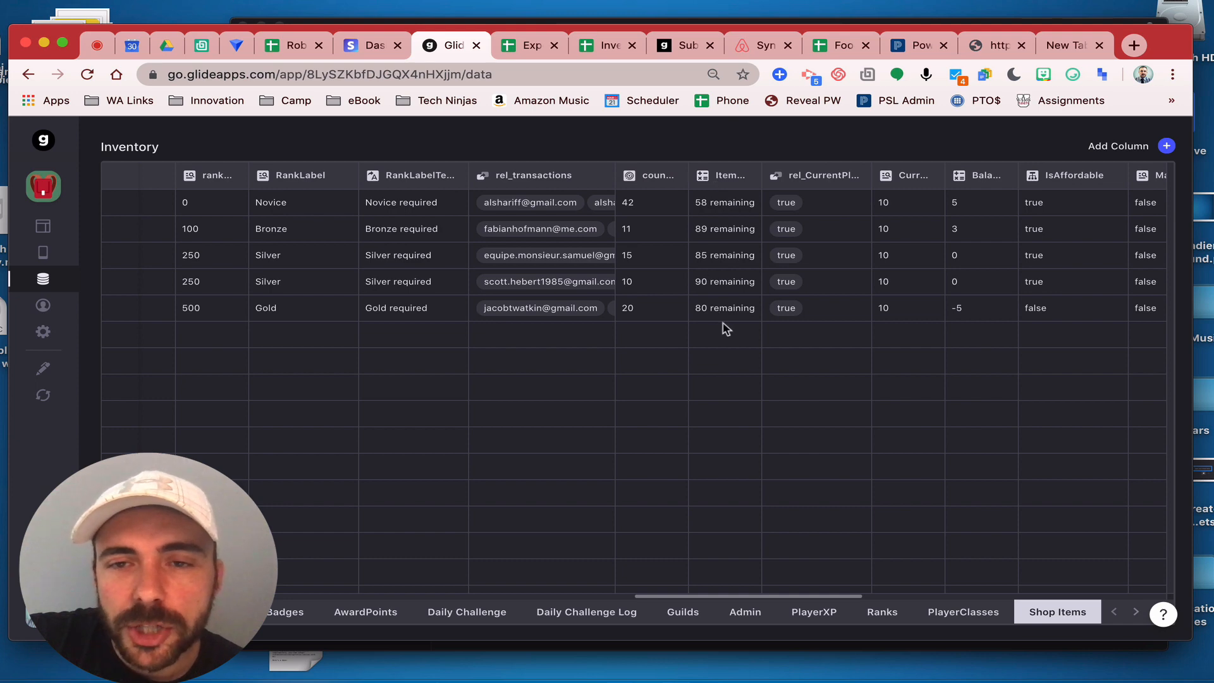
mouse_move(648, 333)
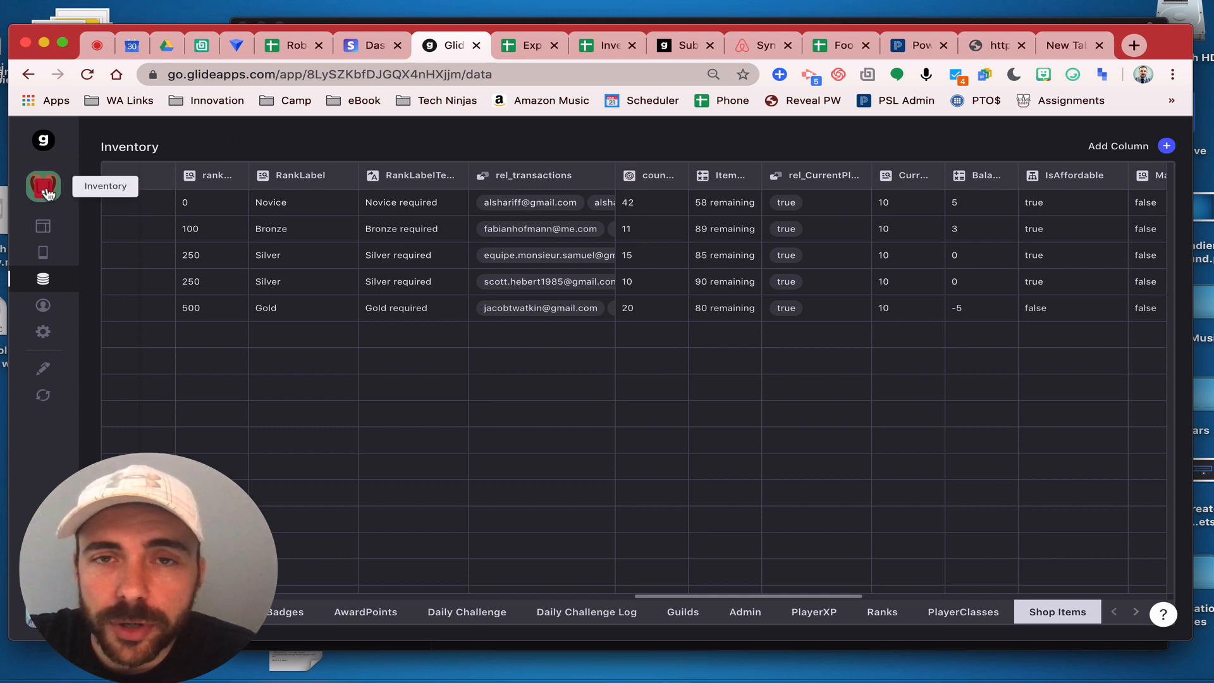
mouse_move(577, 156)
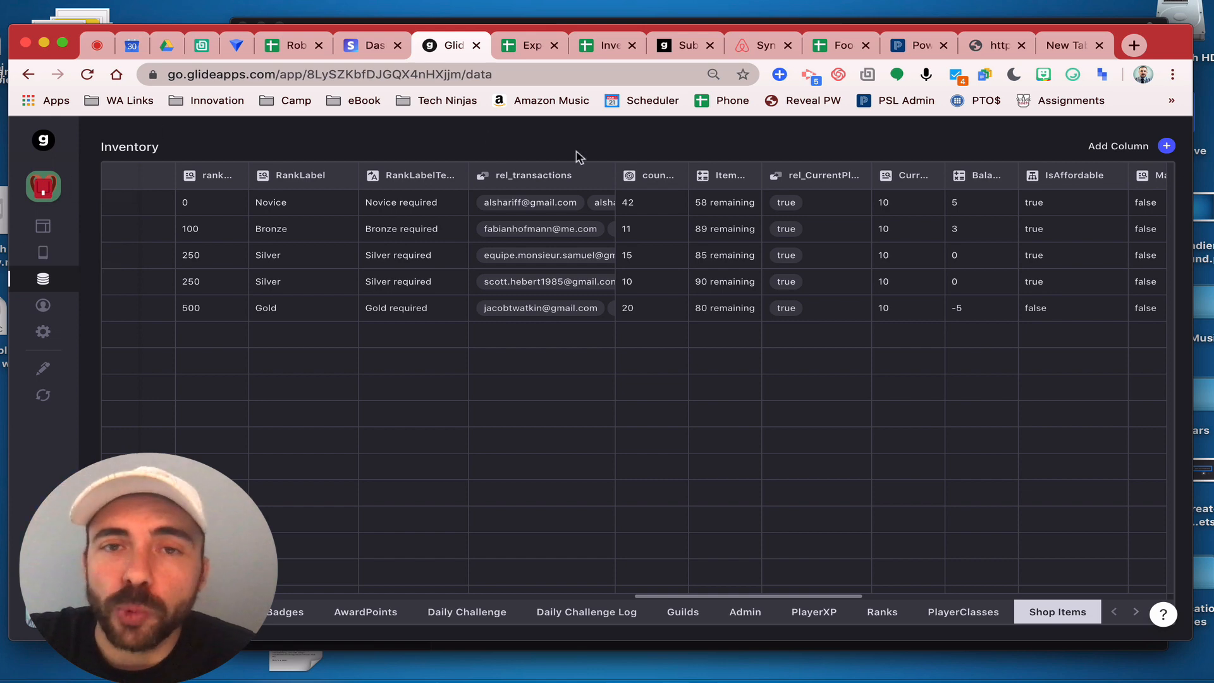
mouse_move(742, 176)
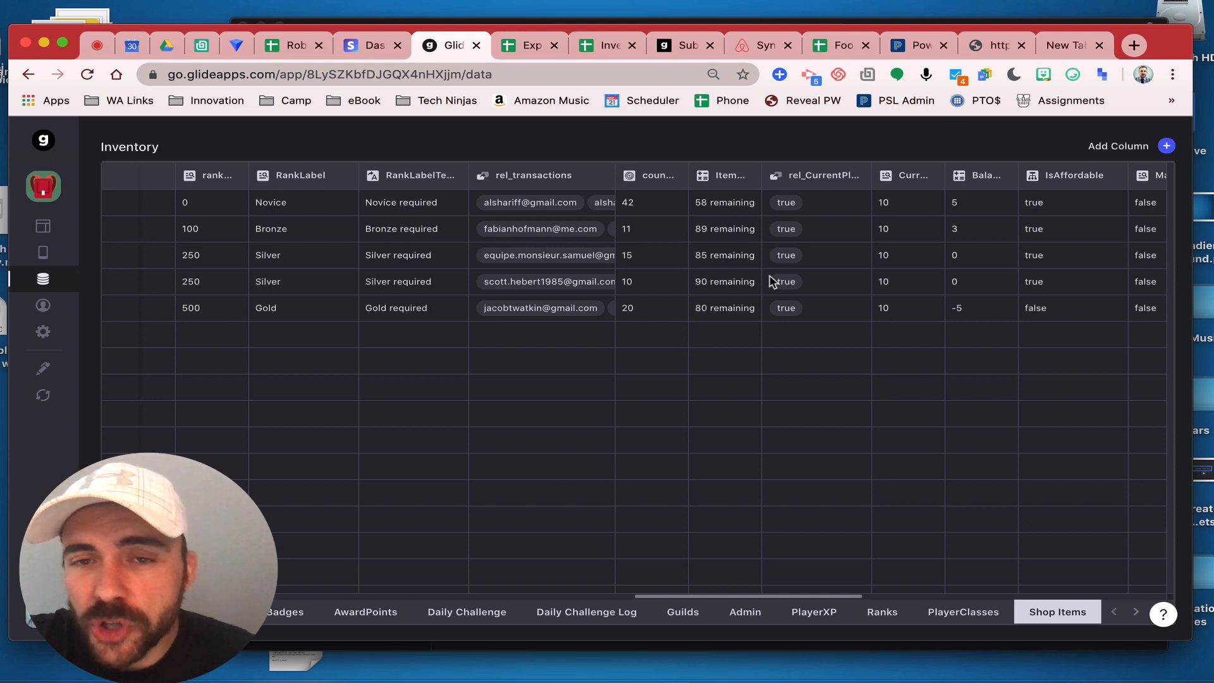
mouse_move(730, 349)
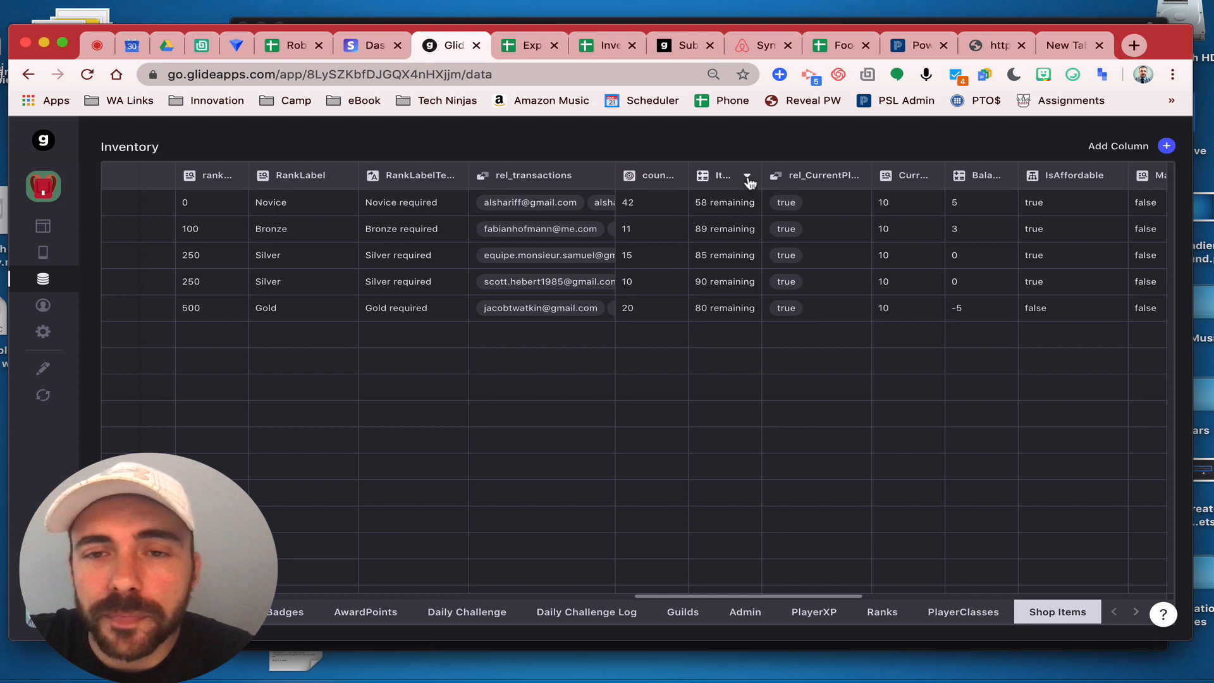
click(747, 175)
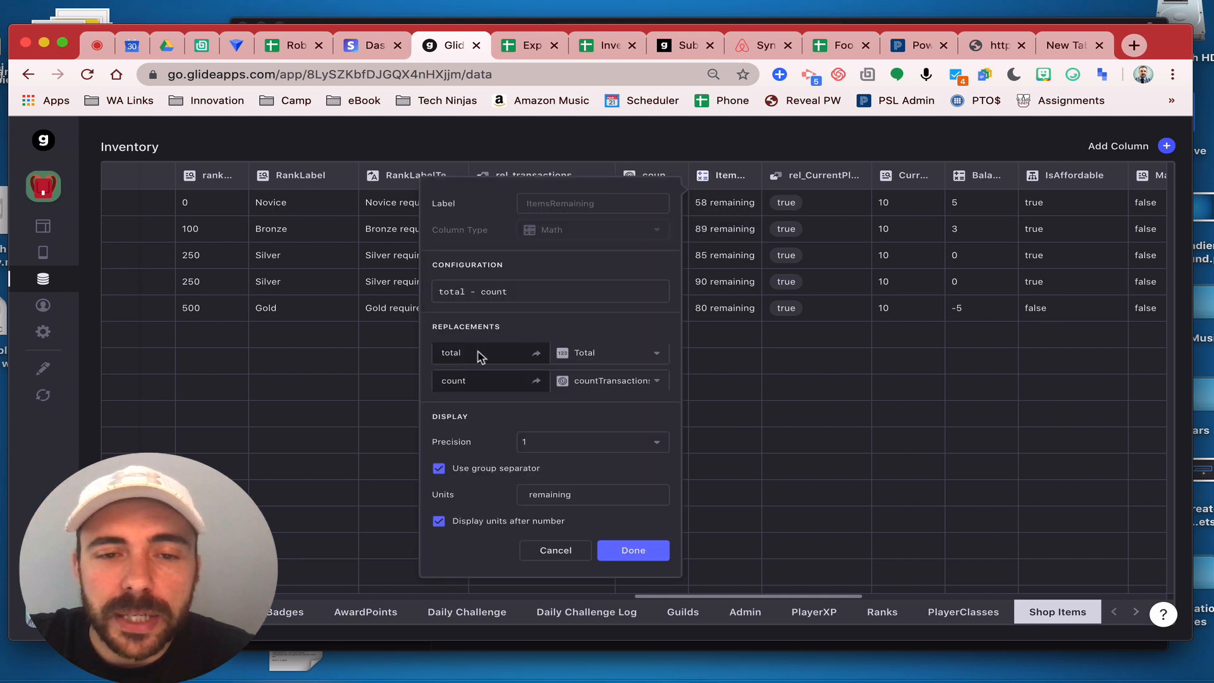
mouse_move(453, 358)
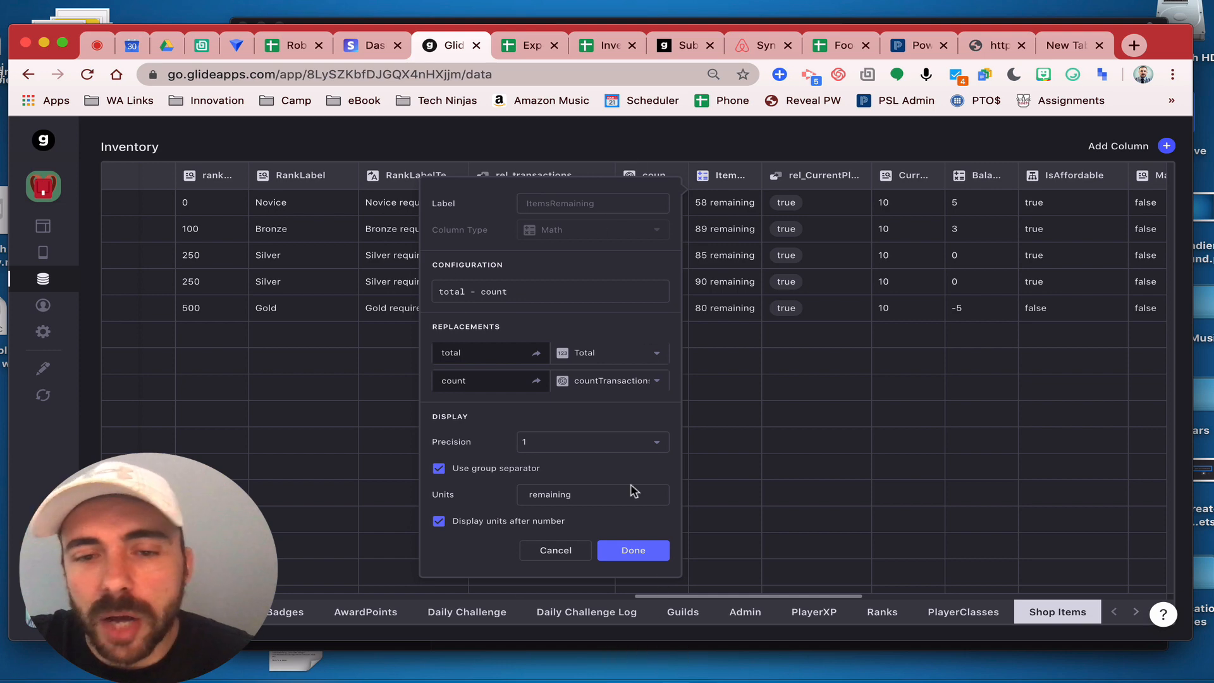
click(633, 550)
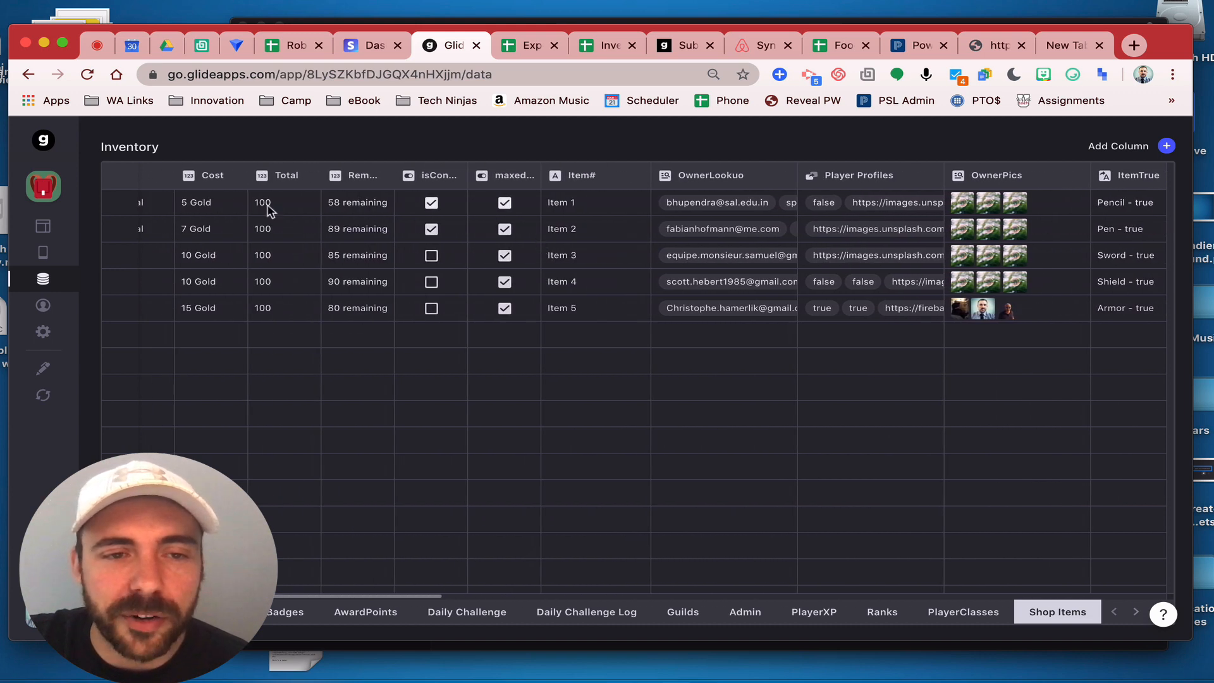
mouse_move(286, 215)
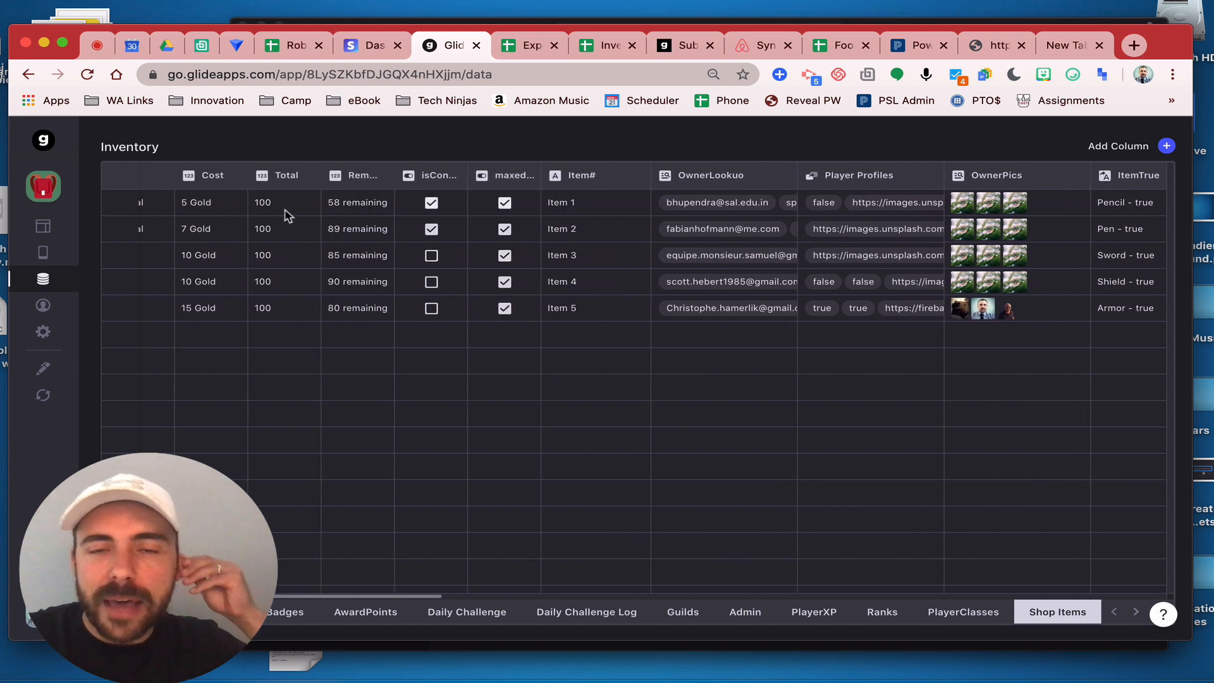